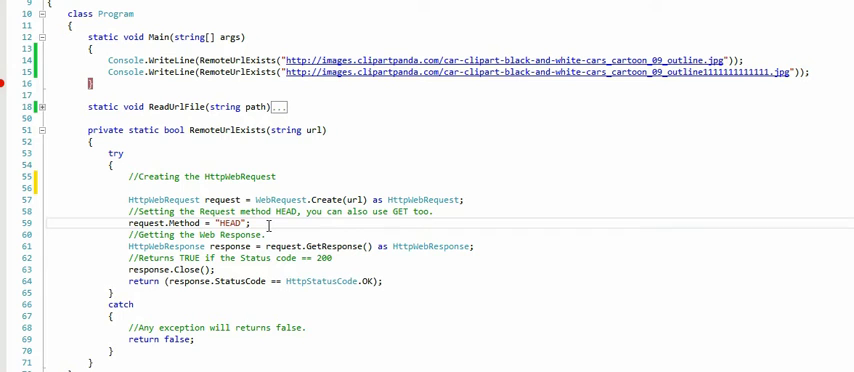
Step: Add a blank line after request.Method = "HEAD"; and collapse the RemoteUrlExists method
{"action": "key", "text": "Enter"}
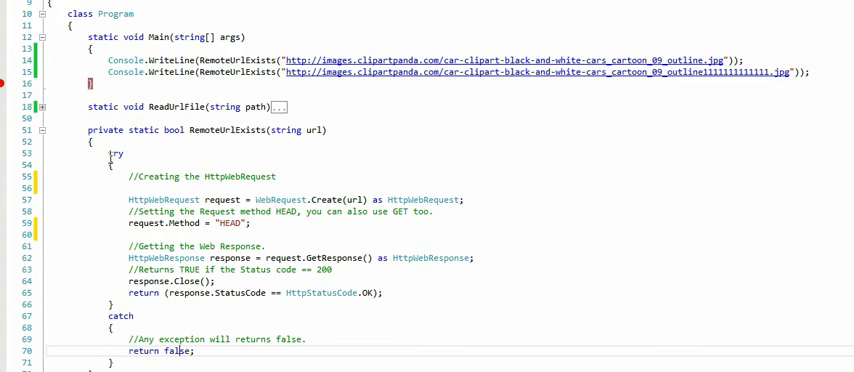
{"action": "left_click", "coordinate": [42, 131]}
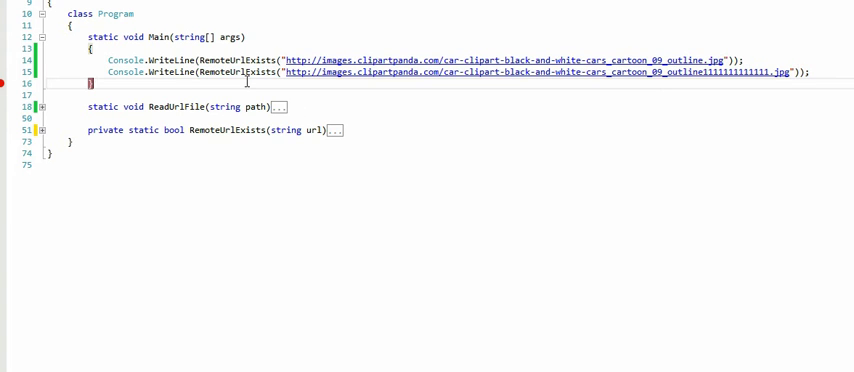
{"action": "mouse_move", "coordinate": [224, 51]}
{"action": "type", "text": "//"}
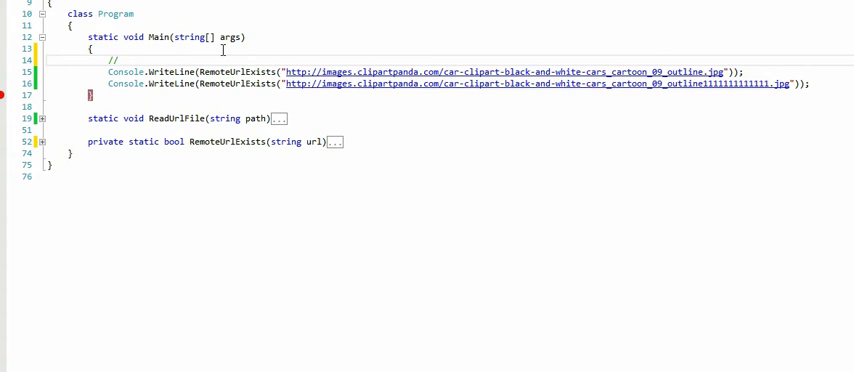
Step: Add comments above the test calls: 'this is a valid url with a' file, and 'this one is a bad url'
{"action": "type", "text": "this is a val"}
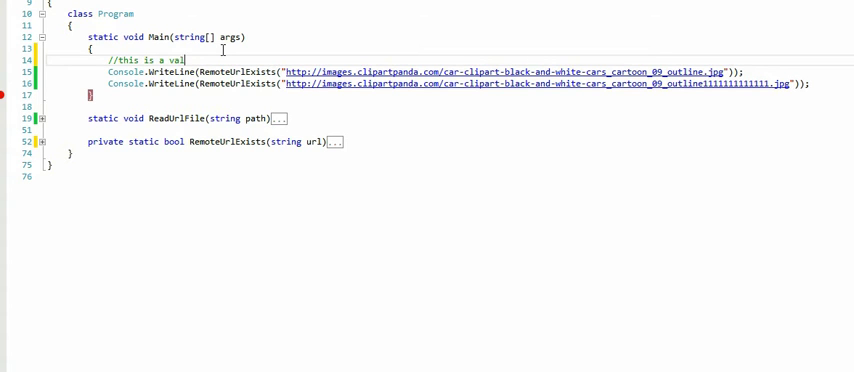
{"action": "type", "text": "id url with a file"}
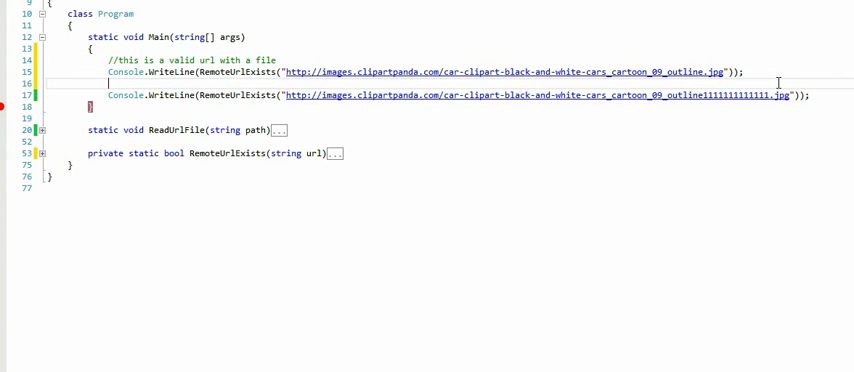
{"action": "type", "text": "//this one i"}
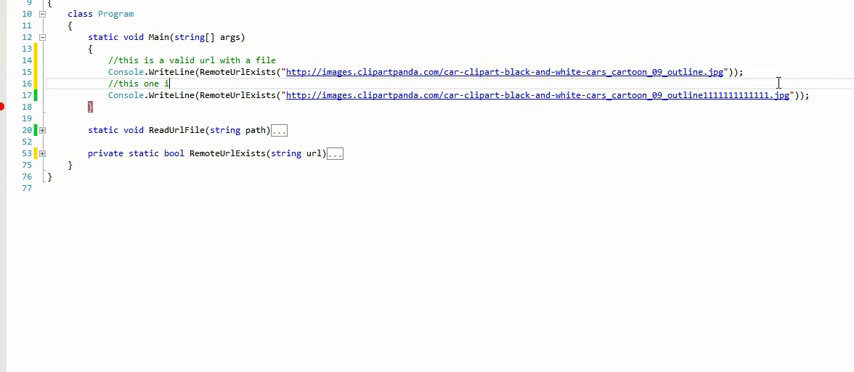
{"action": "type", "text": "s a b"}
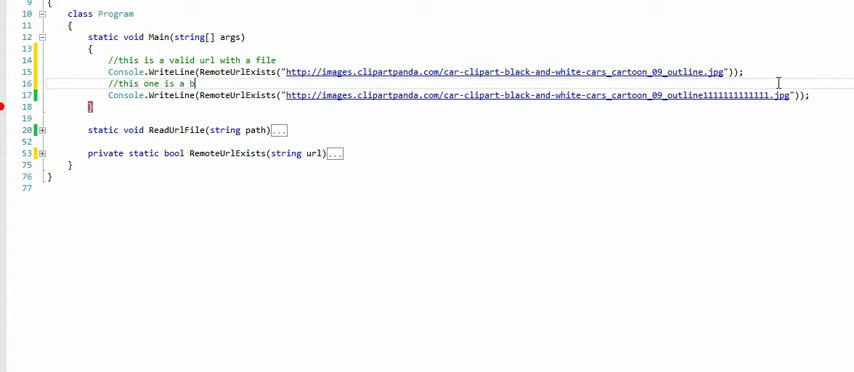
{"action": "type", "text": "ad url"}
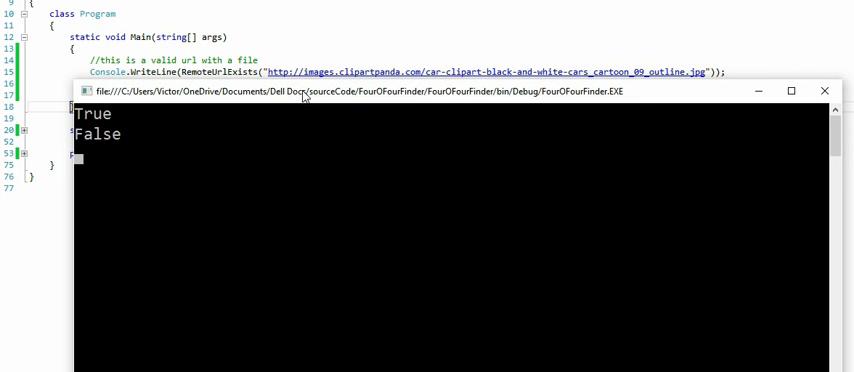
{"action": "mouse_move", "coordinate": [225, 110]}
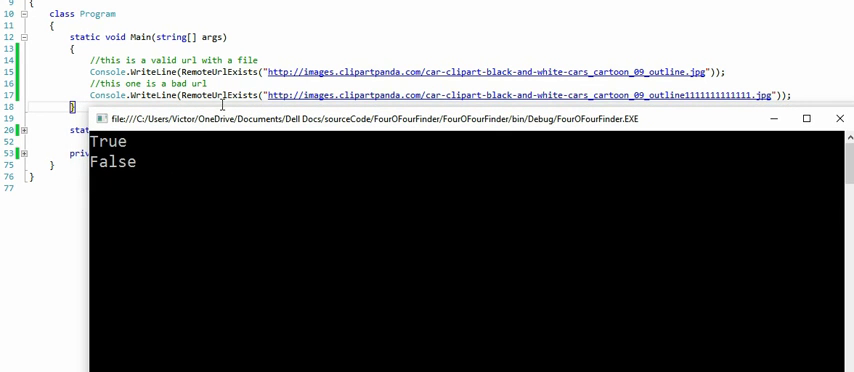
{"action": "mouse_move", "coordinate": [579, 166]}
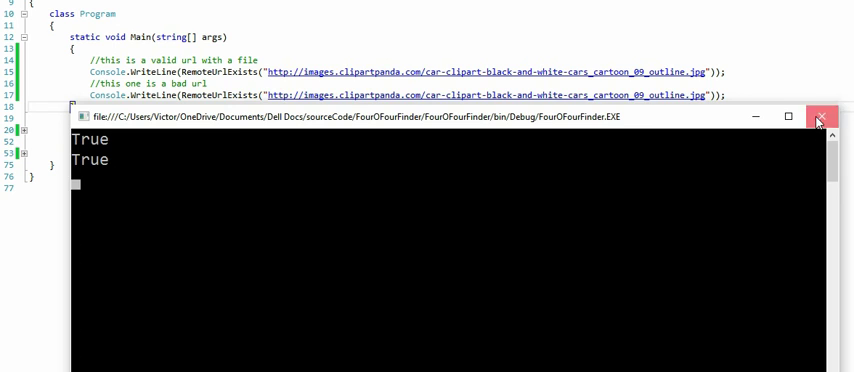
Step: Close the console output window after the True-True run
{"action": "left_click", "coordinate": [825, 120]}
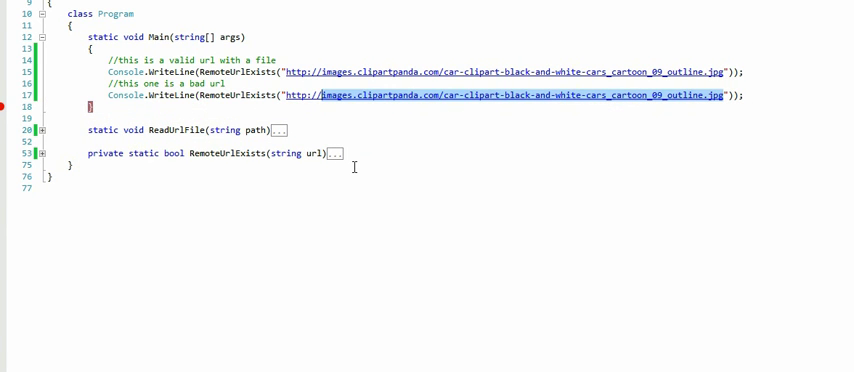
{"action": "type", "text": "http://google.com\"));"}
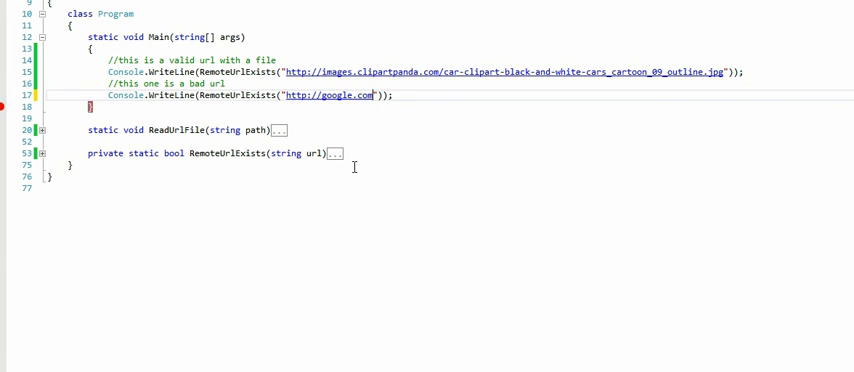
{"action": "mouse_move", "coordinate": [262, 131]}
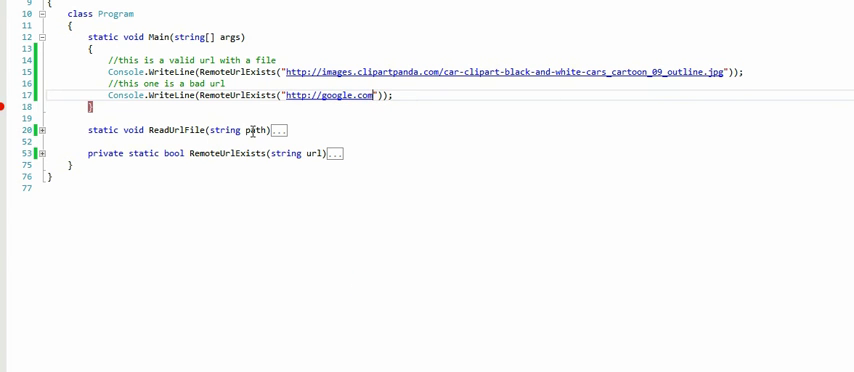